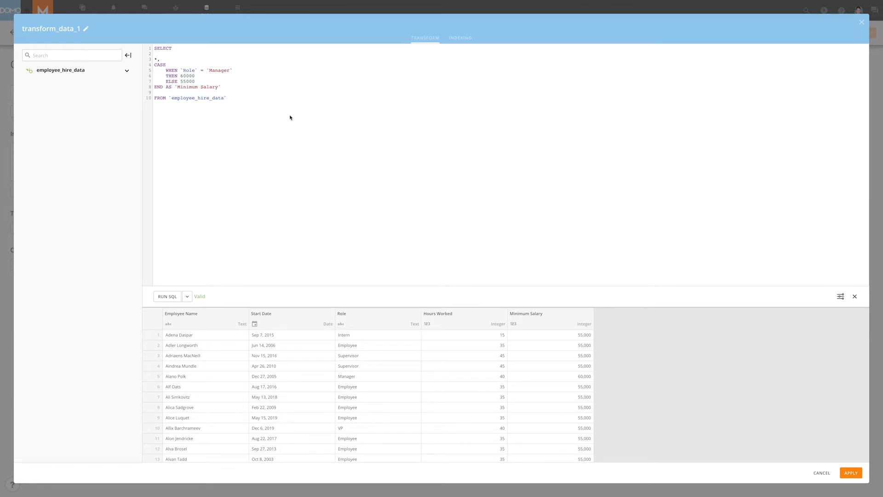
- Add a nested CASE giving 40000 when Hours Worked < 40 is Part Time, keeping Managers at 60000
{"action": "left_click", "coordinate": [227, 98]}
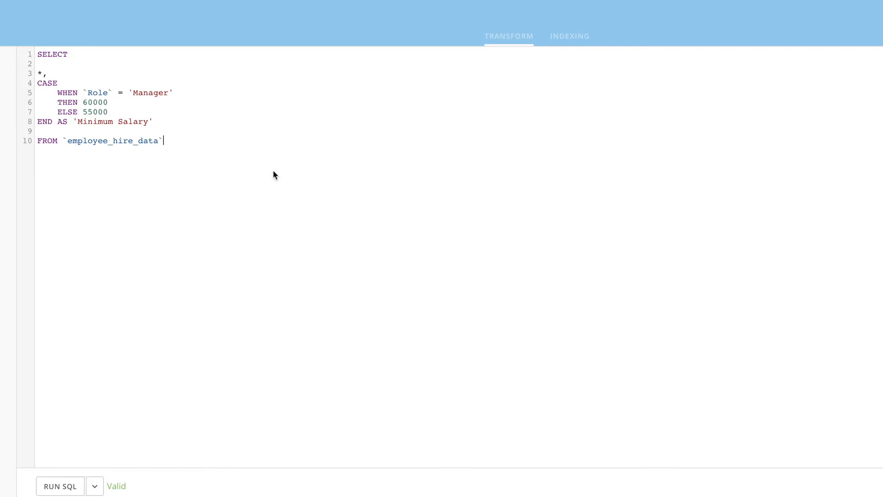
{"action": "mouse_move", "coordinate": [146, 101]}
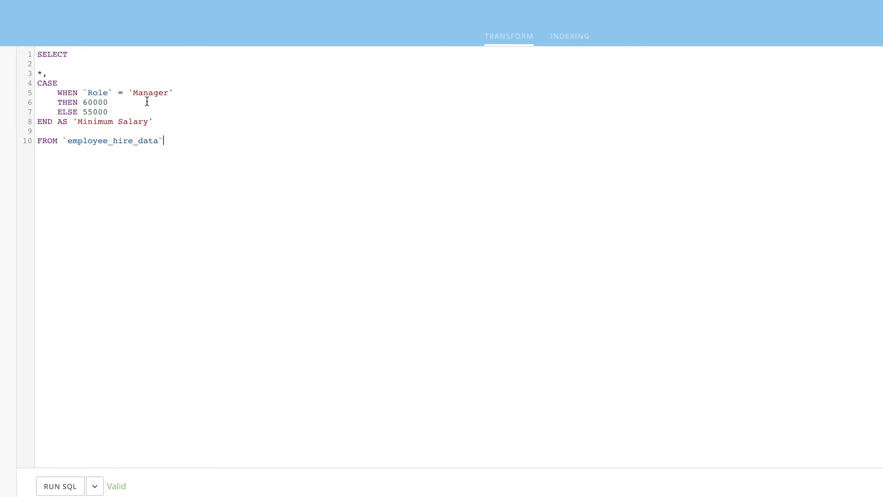
{"action": "mouse_move", "coordinate": [112, 112]}
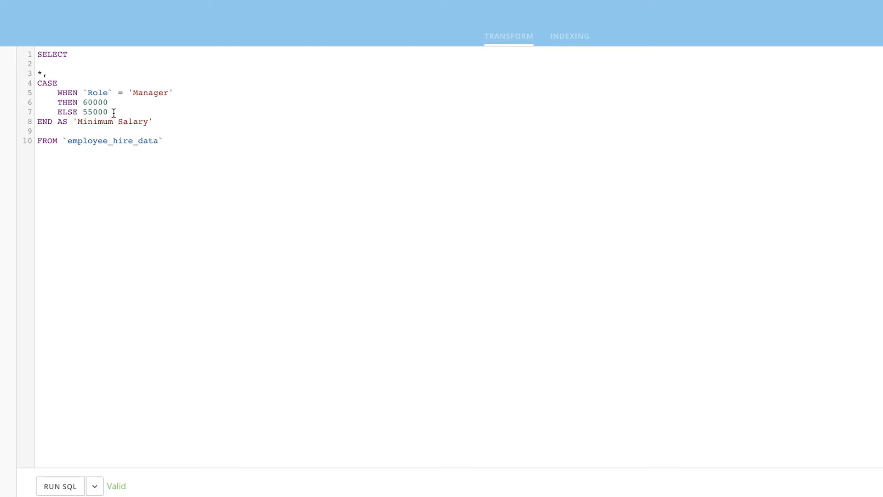
{"action": "mouse_move", "coordinate": [181, 129]}
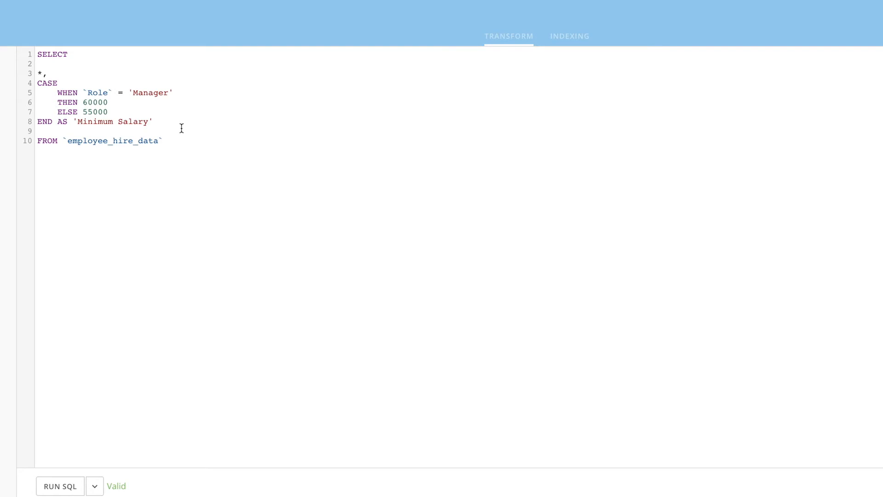
{"action": "left_click", "coordinate": [162, 140]}
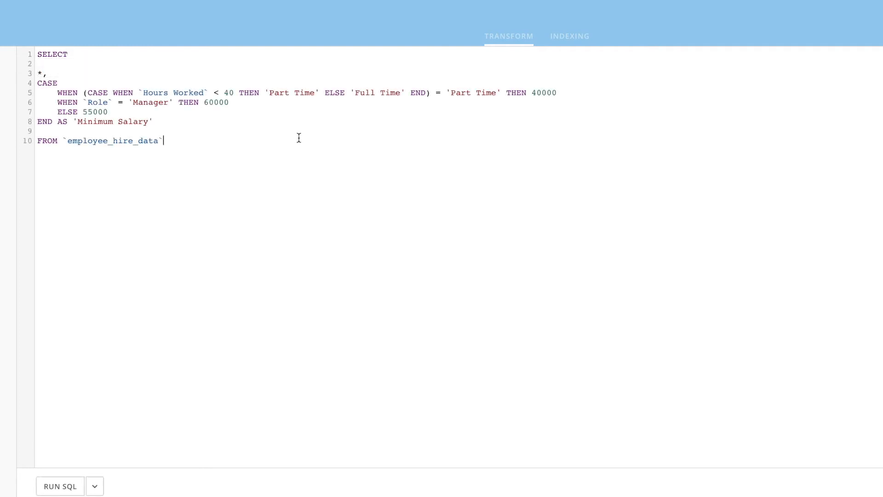
{"action": "double_click", "coordinate": [171, 92]}
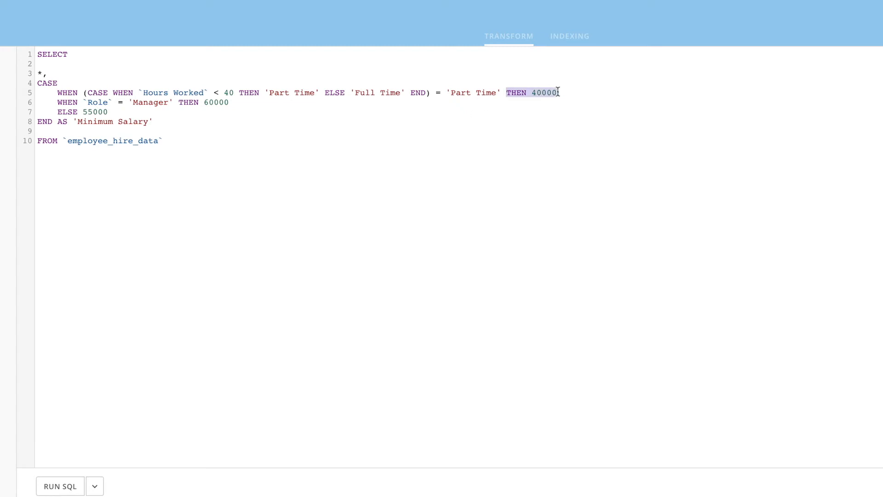
{"action": "left_click", "coordinate": [108, 112]}
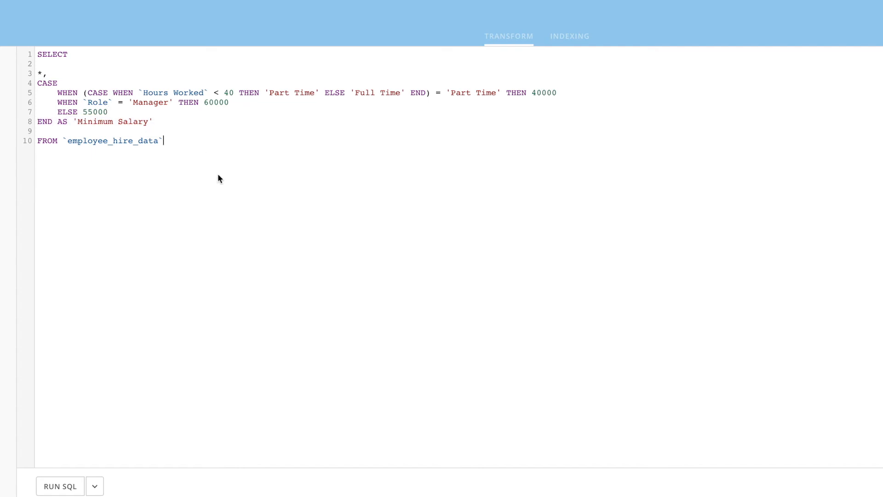
{"action": "left_click", "coordinate": [59, 486]}
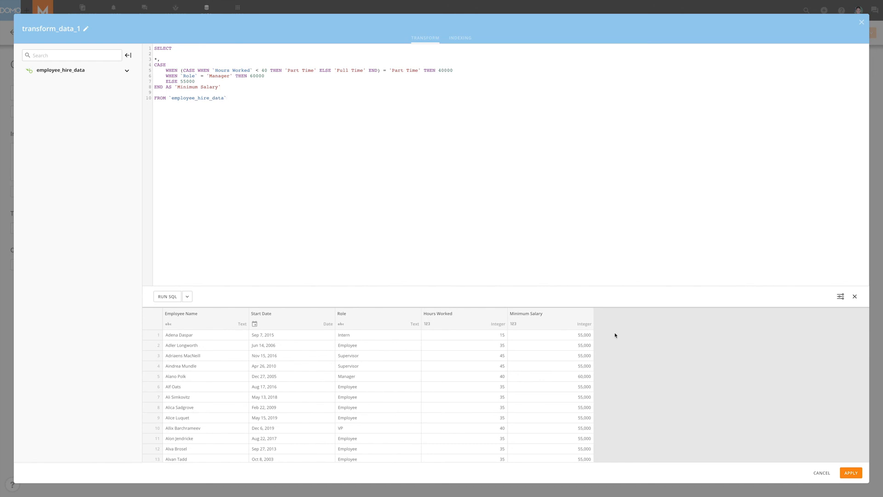
- Run the SQL and review the Minimum Salary column in the results preview
{"action": "left_click", "coordinate": [227, 98]}
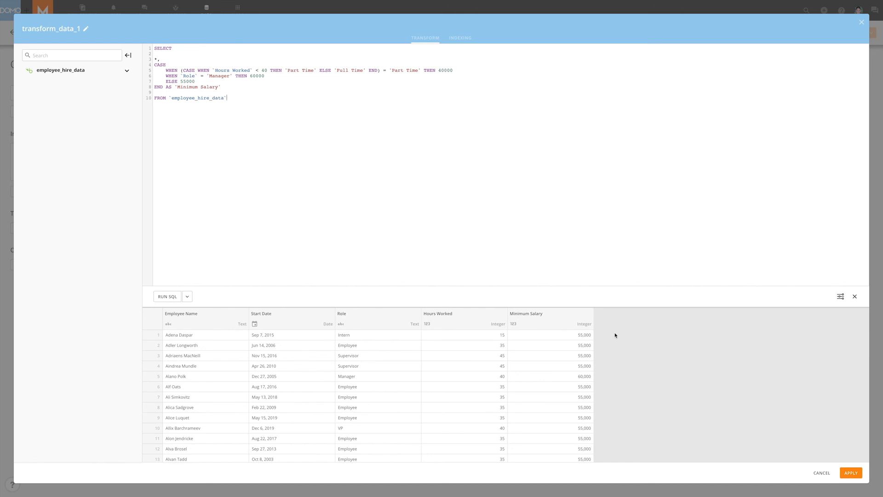